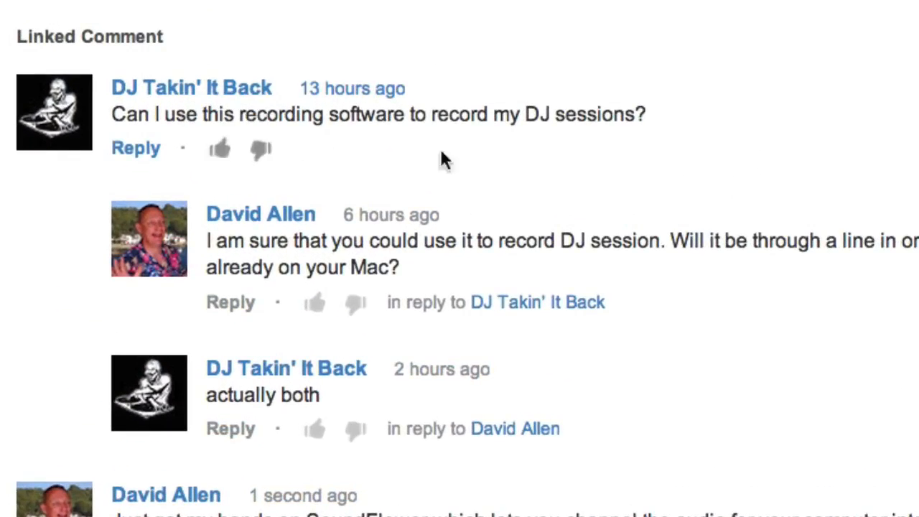
mouse_move(545, 161)
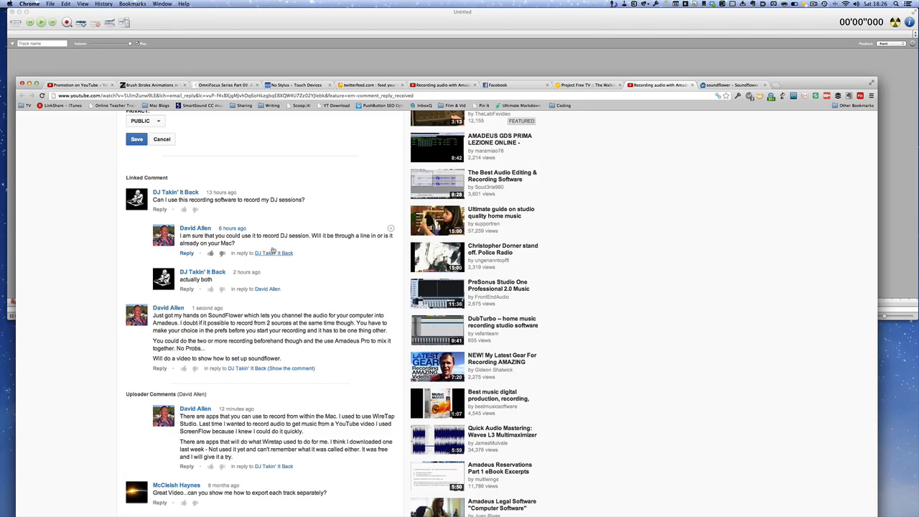
Step: Show the Soundflower project's Downloads list on Google Code, from 1.6.6b to 1.4.1
click(732, 85)
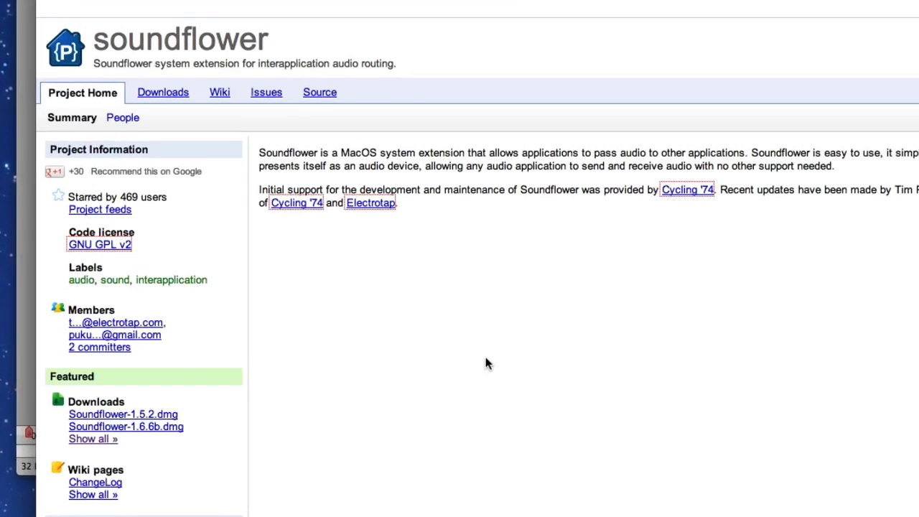
mouse_move(258, 144)
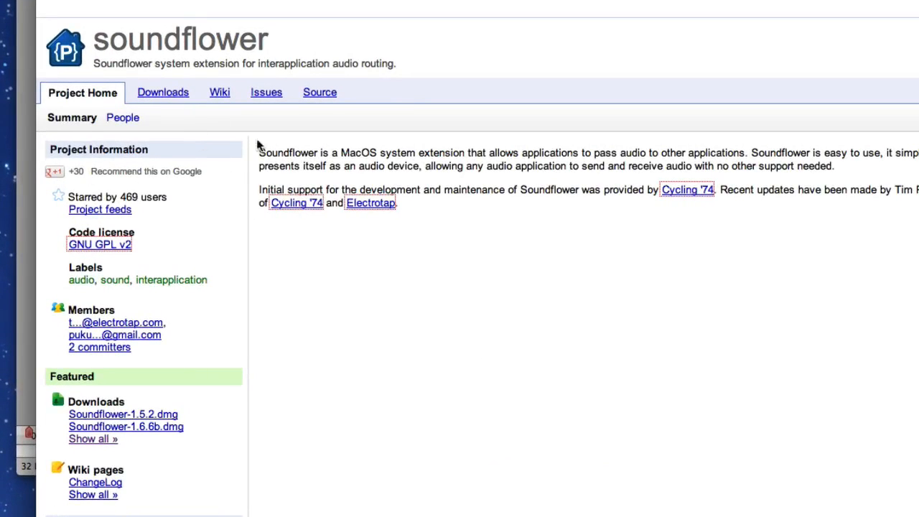
click(163, 92)
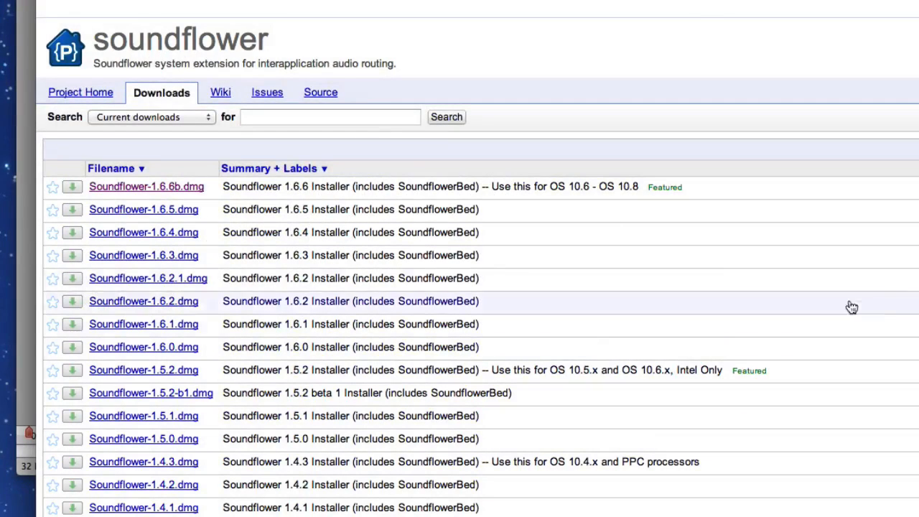
mouse_move(754, 313)
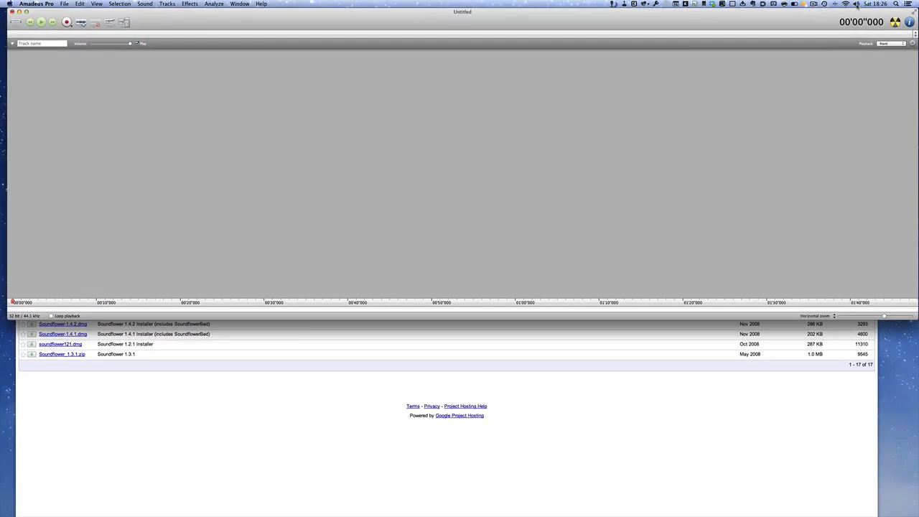
Step: Set the macOS sound output device to Soundflower (2ch) from the menu-bar volume menu
click(854, 4)
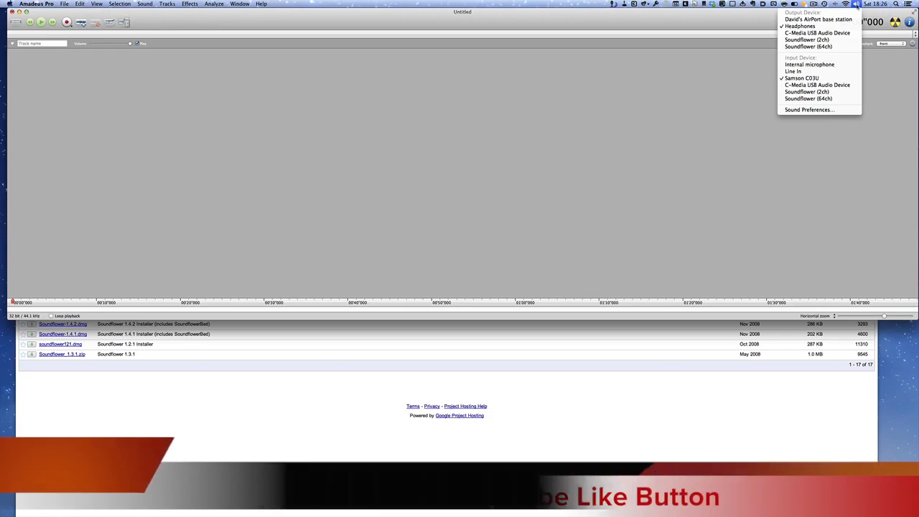
click(845, 4)
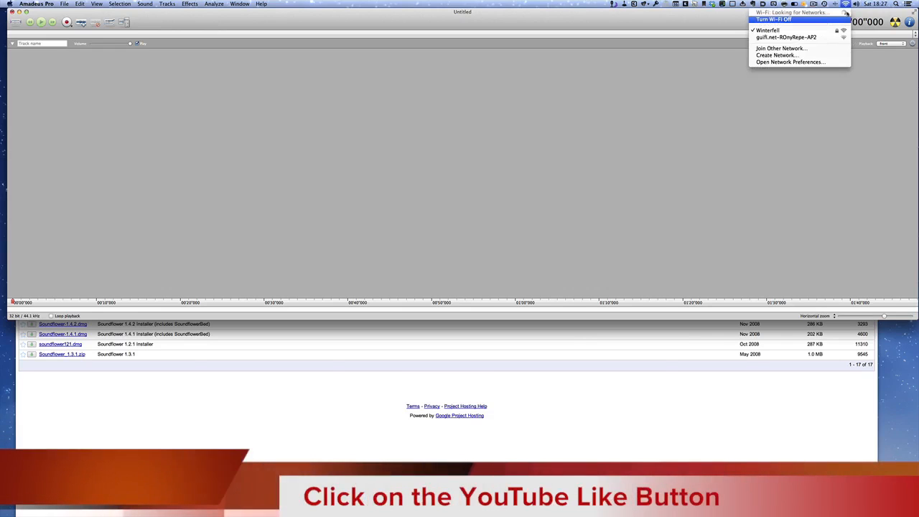
click(884, 22)
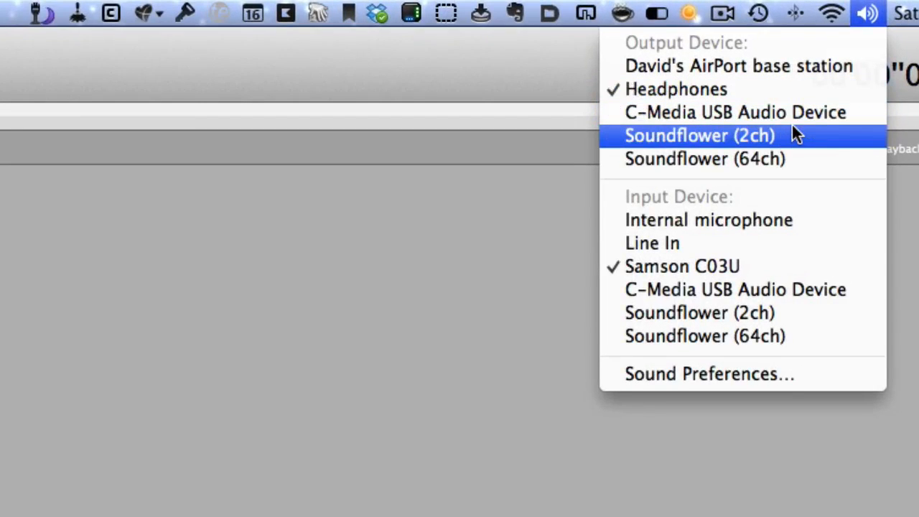
click(219, 13)
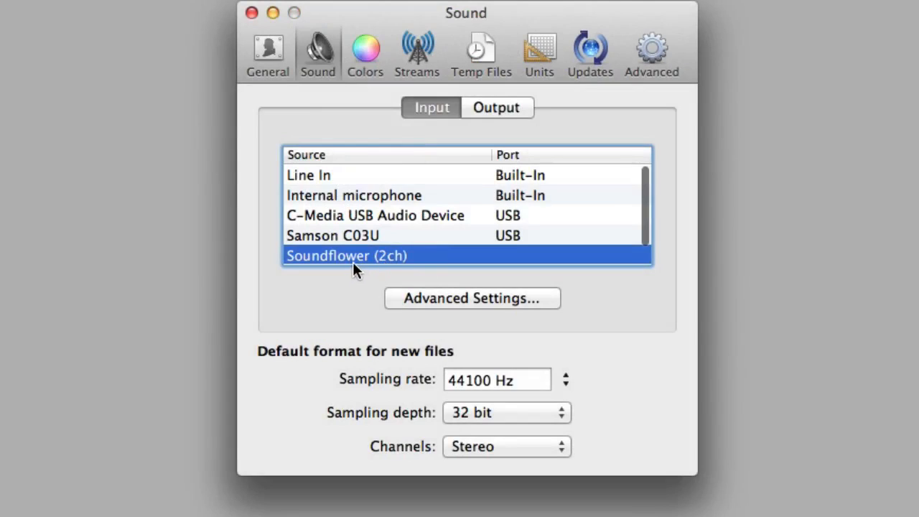
Step: Choose C-Media USB Audio Device as Amadeus Pro's Sound output, keeping Soundflower (2ch) input
click(495, 107)
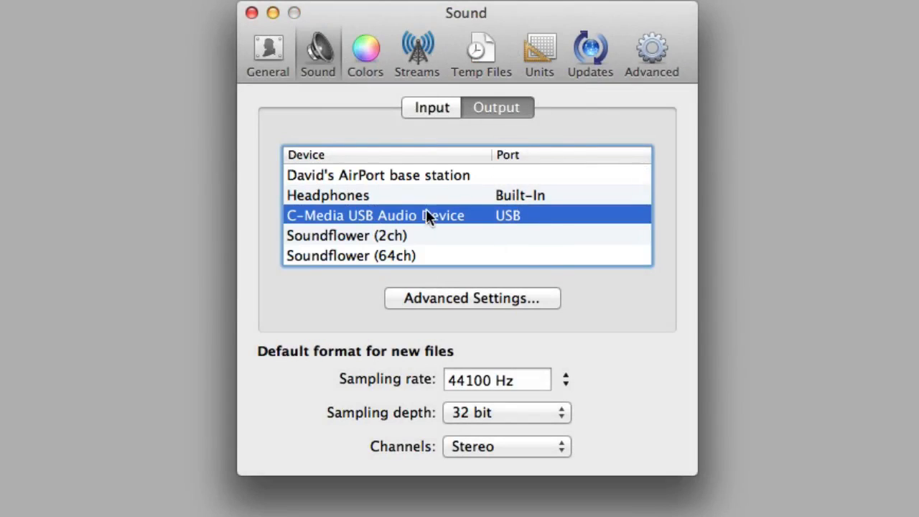
mouse_move(481, 217)
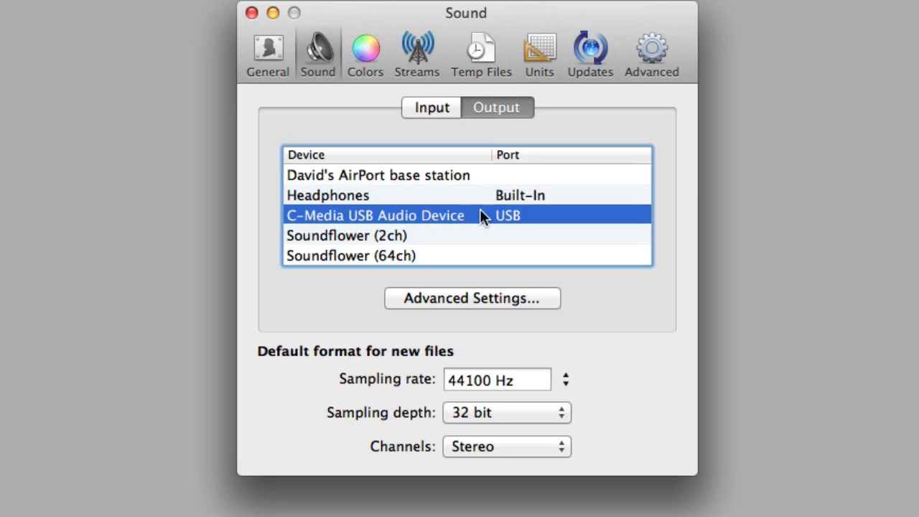
mouse_move(372, 200)
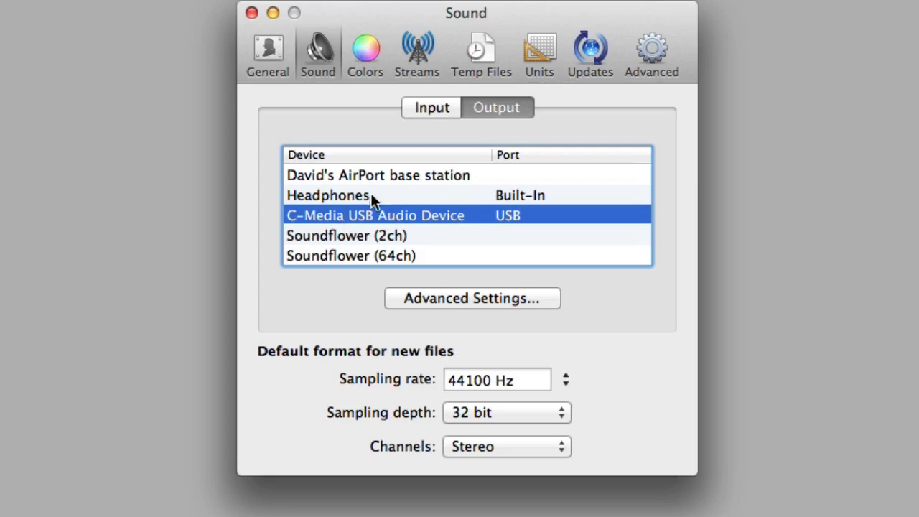
mouse_move(412, 203)
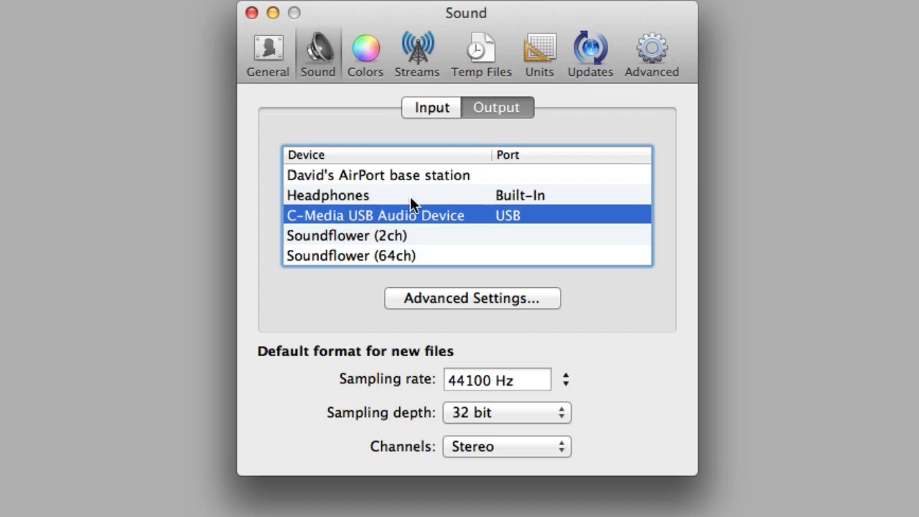
mouse_move(547, 219)
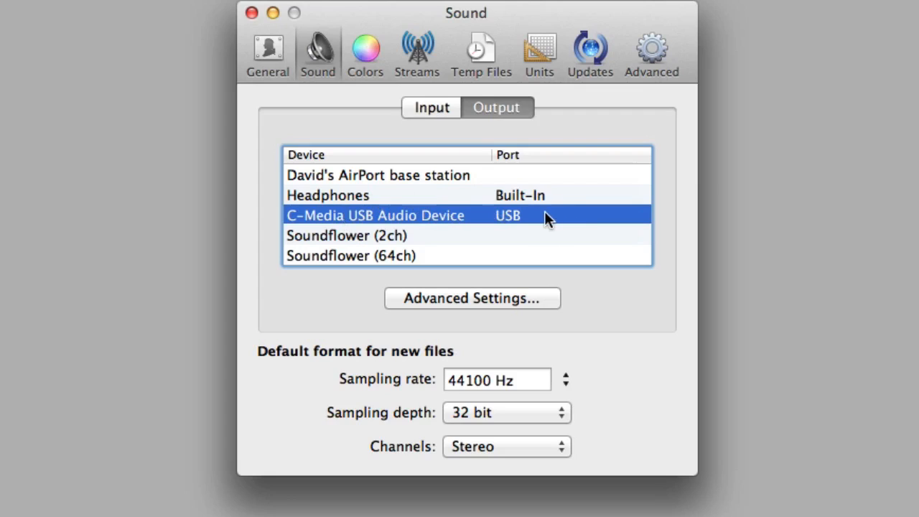
mouse_move(384, 225)
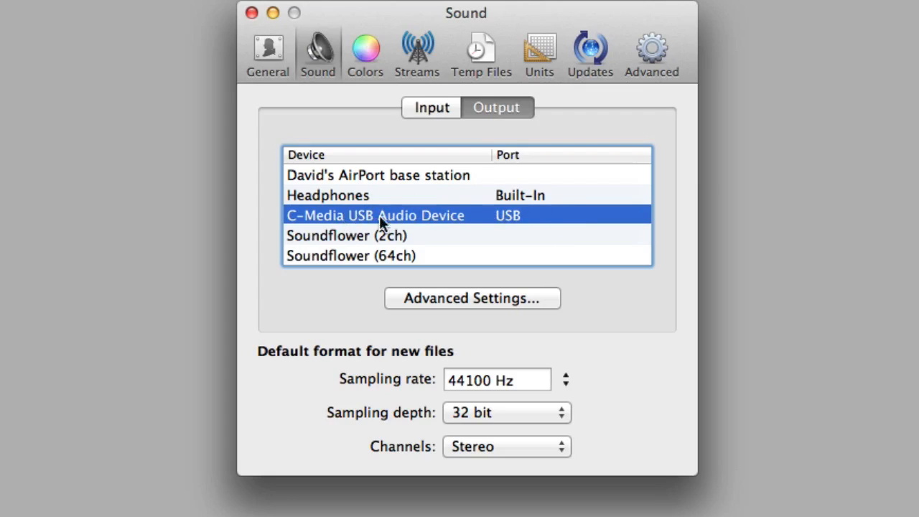
mouse_move(517, 226)
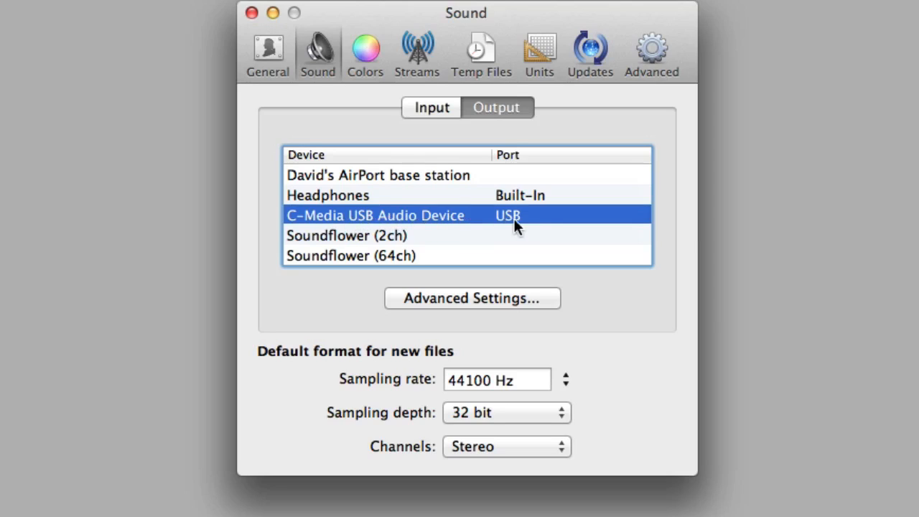
mouse_move(534, 277)
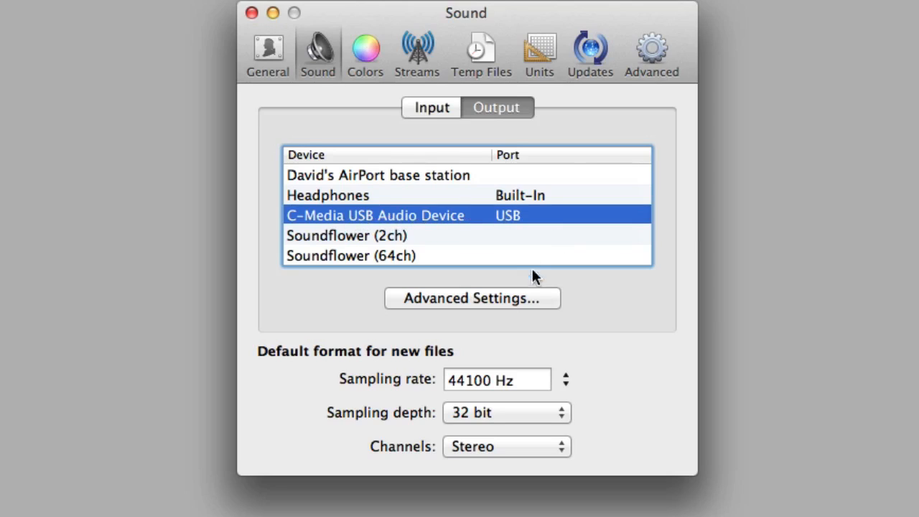
mouse_move(648, 347)
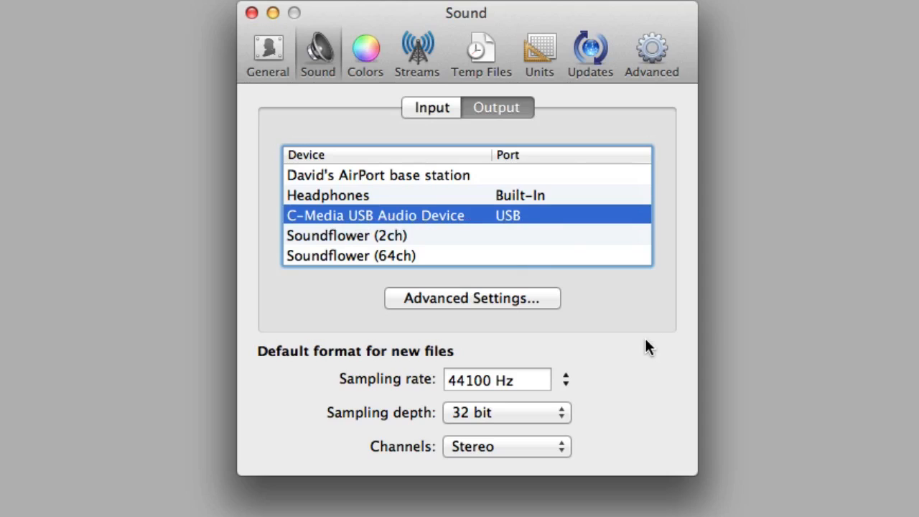
mouse_move(582, 125)
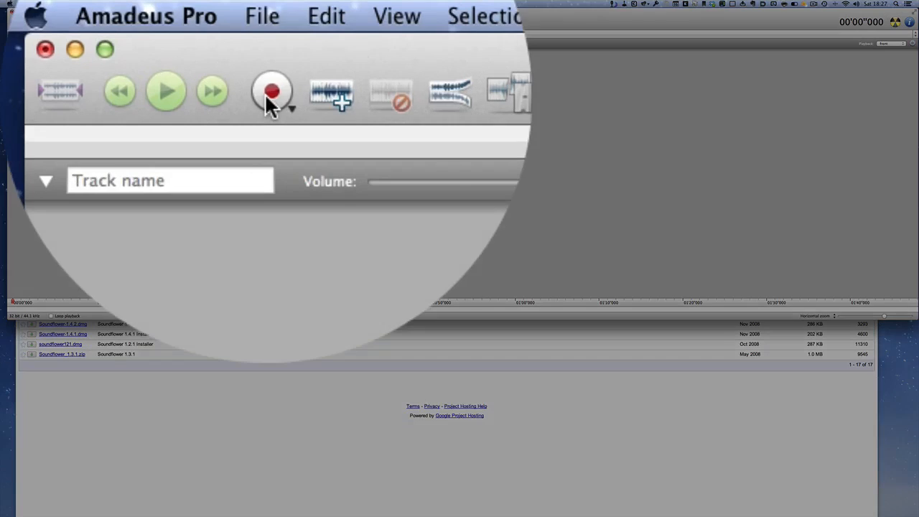
Step: Start recording Soundflower (2ch) audio, running past 41 seconds with playthrough on
click(271, 92)
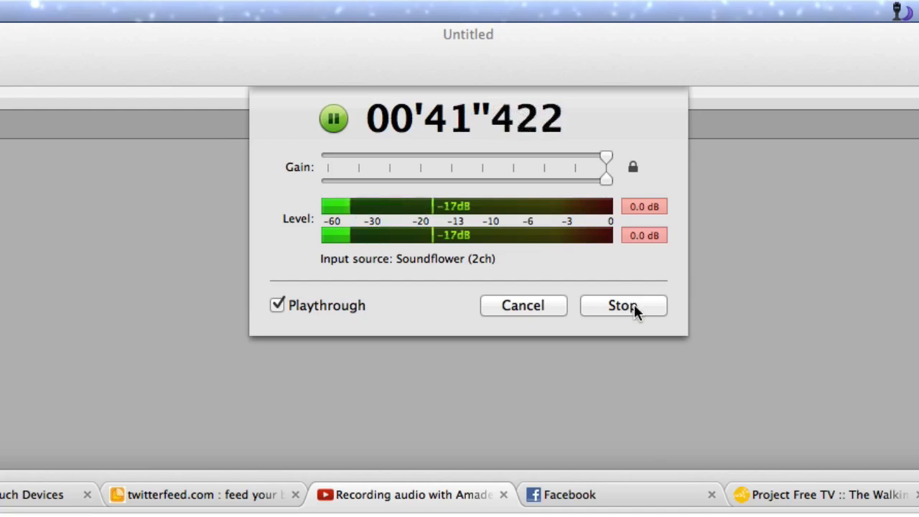
Step: Stop recording, leaving a roughly 32-second stereo waveform in the untitled document
click(621, 305)
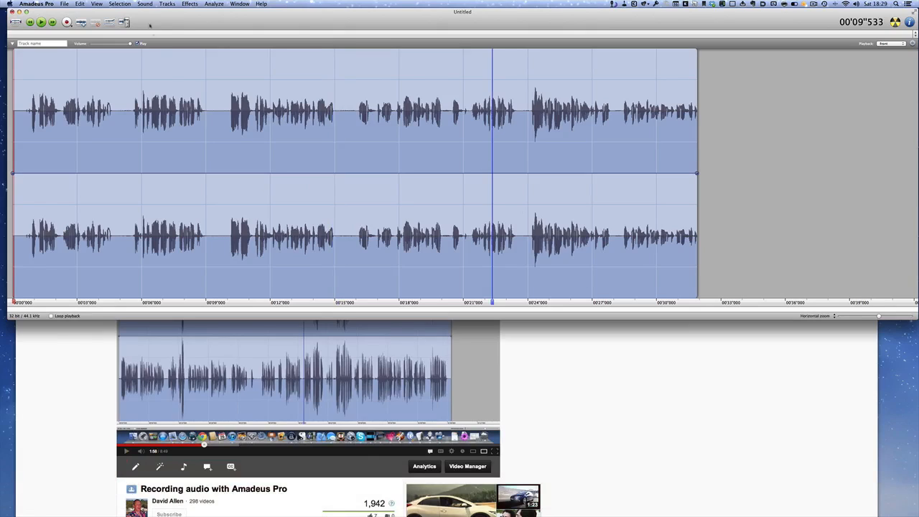
Step: Add an empty track beneath the recorded stereo waveform
click(167, 3)
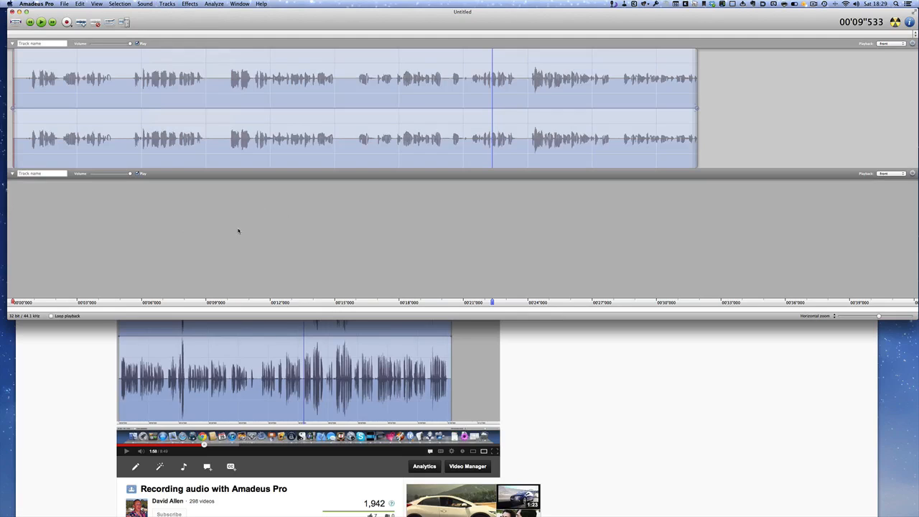
mouse_move(390, 287)
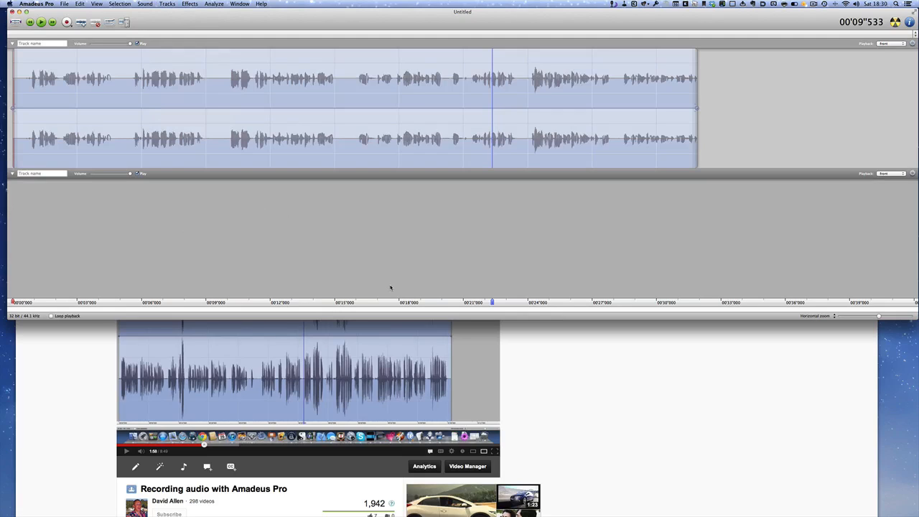